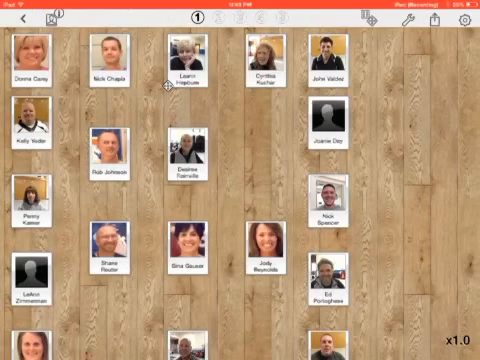
Scroll the seating plan before bringing up its export options.
{"action": "scroll", "scroll_direction": "down", "scroll_amount": 3}
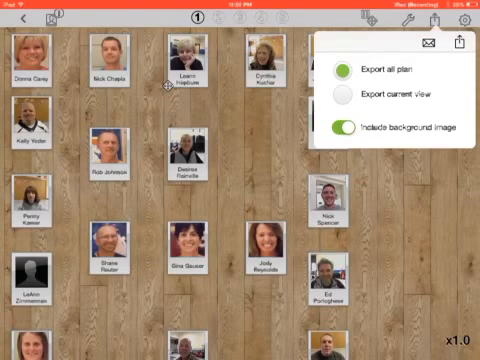
Export the whole seating plan as a PDF to Dropbox's Classes folder.
{"action": "left_click", "coordinate": [338, 104]}
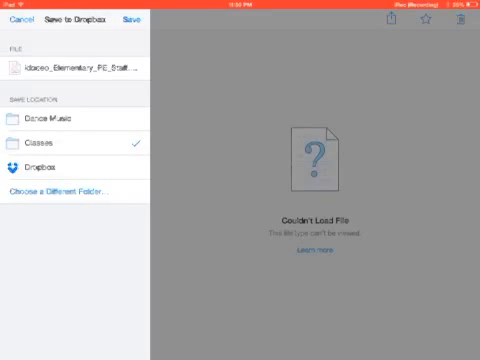
Save the Elementary PE Staff PDF into Classes and preview it in Dropbox.
{"action": "left_click", "coordinate": [148, 22]}
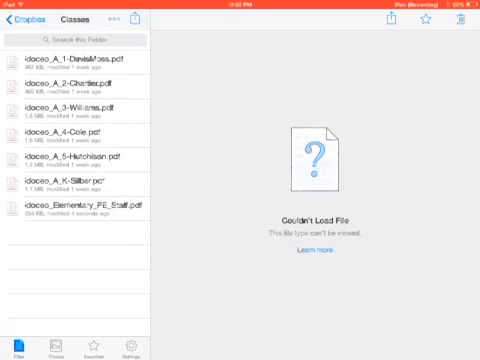
{"action": "left_click", "coordinate": [76, 212]}
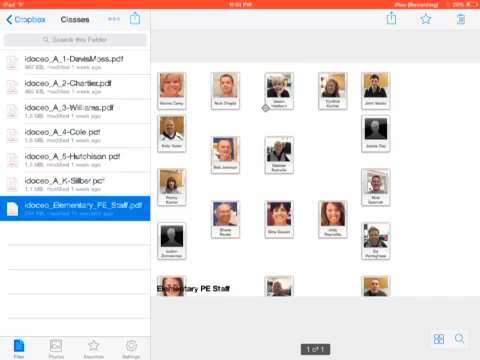
Return from Dropbox to the Elementary PE Staff roster in iDoceo.
{"action": "left_click", "coordinate": [20, 24]}
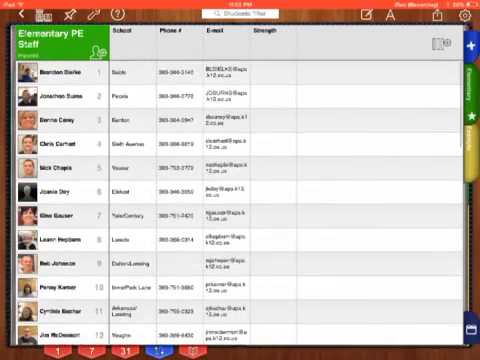
Bring up the class sharing options for tabs, students, plans and resources.
{"action": "left_click", "coordinate": [438, 16]}
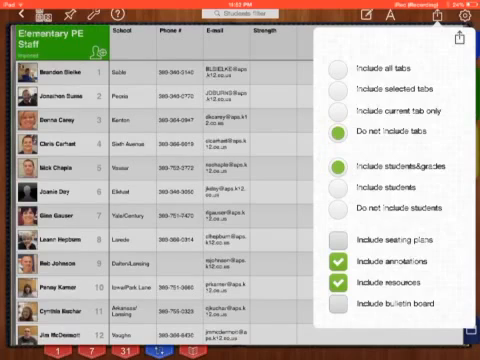
Email the class file encrypted with a password, titled Elementary PE Staff.
{"action": "left_click", "coordinate": [344, 184]}
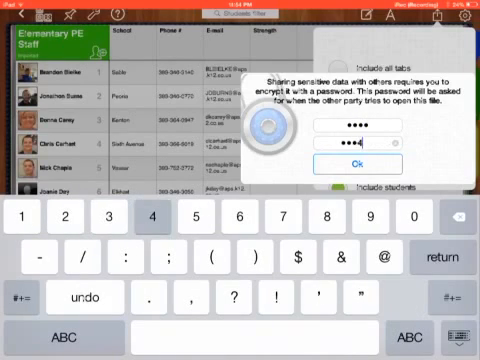
{"action": "left_click", "coordinate": [354, 164]}
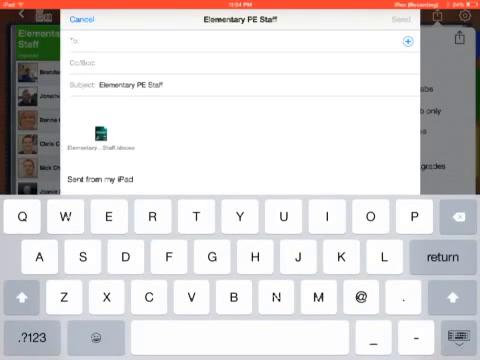
{"action": "type", "text": "cha"}
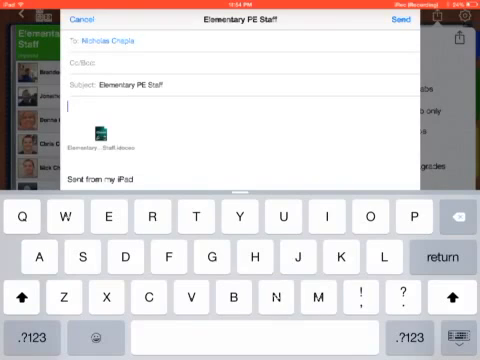
{"action": "type", "text": "Password"}
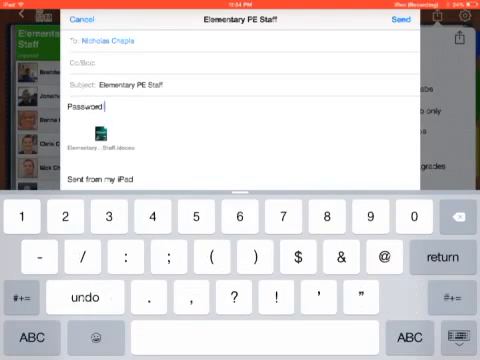
{"action": "left_click", "coordinate": [28, 296]}
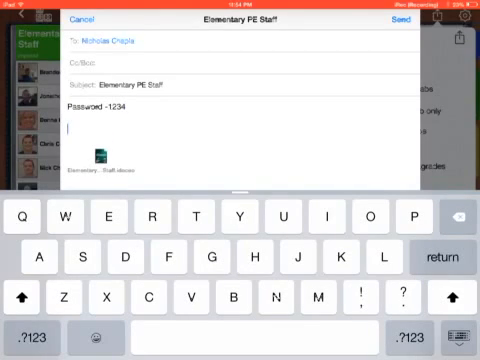
{"action": "type", "text": "Test"}
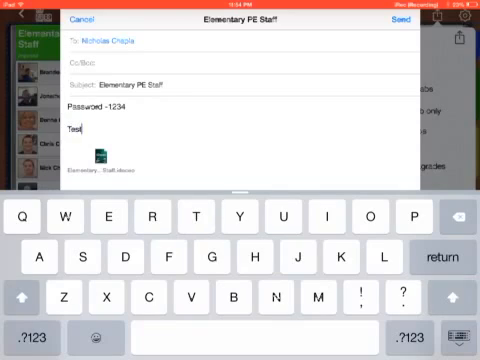